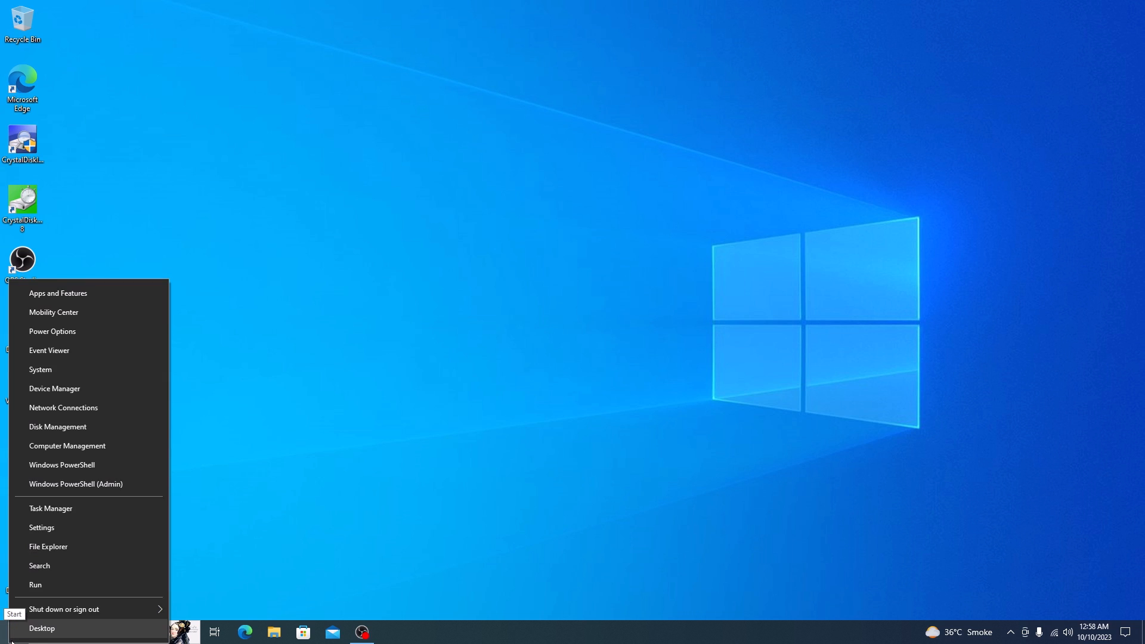
{"action": "mouse_move", "coordinate": [89, 432]}
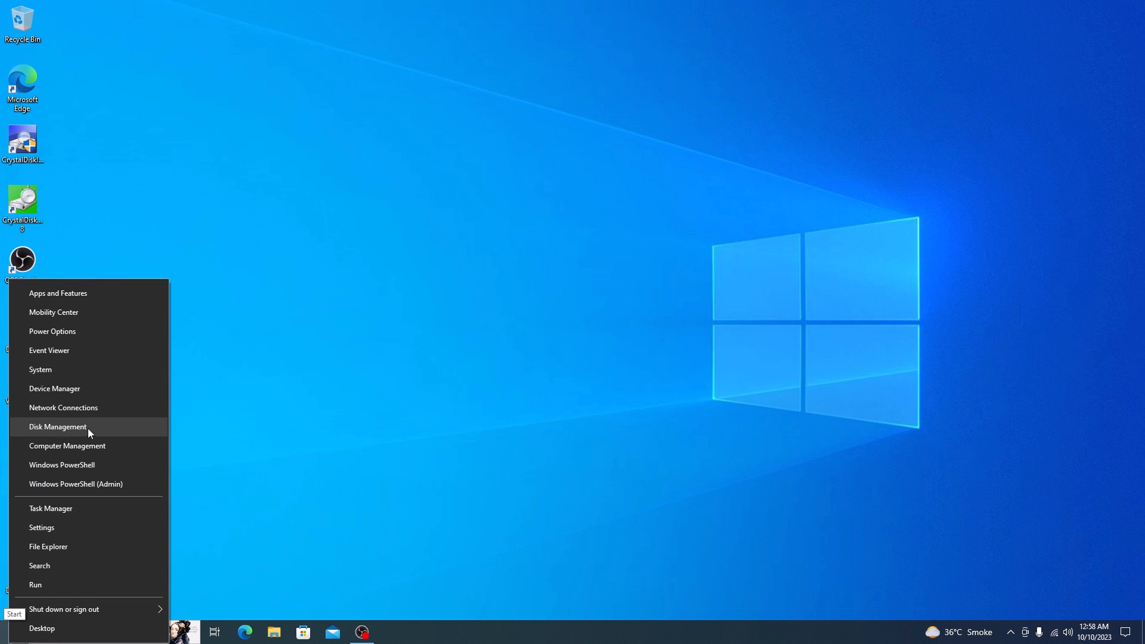
Launch Disk Management, listing Disk 0 and removable Disk 1 with volumes E: and F:.
{"action": "key", "text": "Escape"}
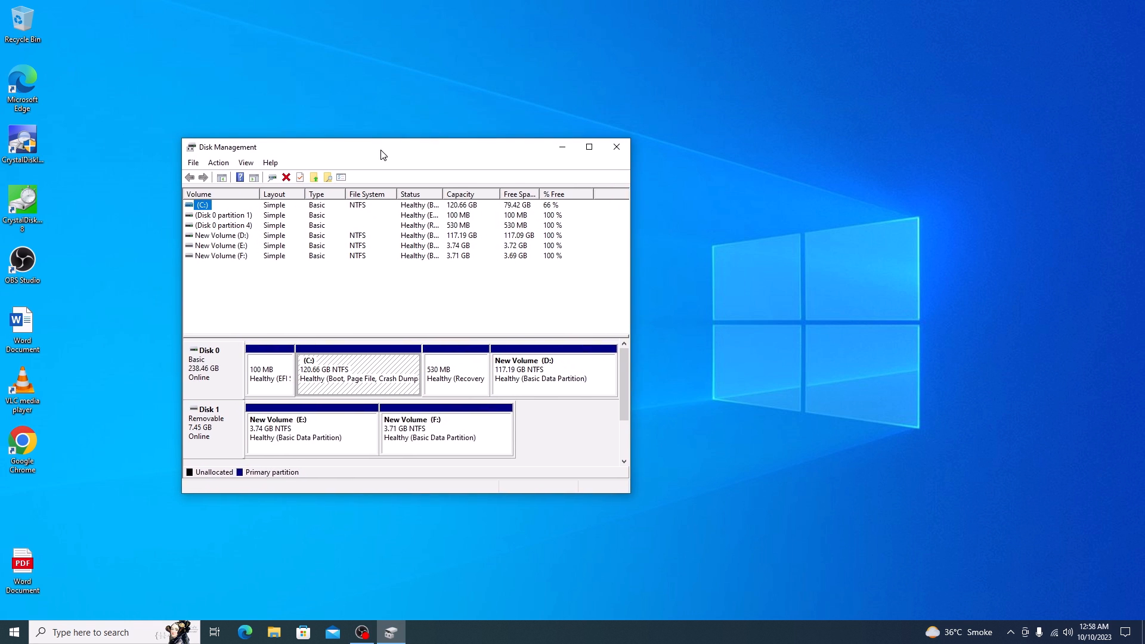
Start Shrink Volume on E:, showing 3832 MB total and 2758 MB available to shrink.
{"action": "left_click_drag", "start_coordinate": [380, 147], "coordinate": [385, 150]}
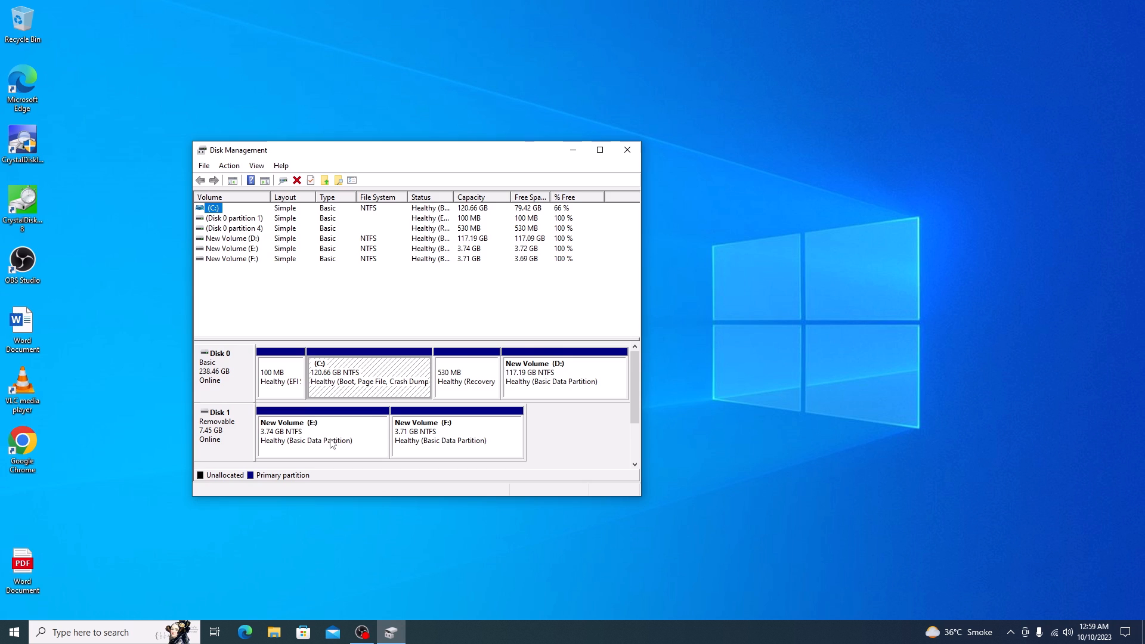
{"action": "right_click", "coordinate": [315, 435]}
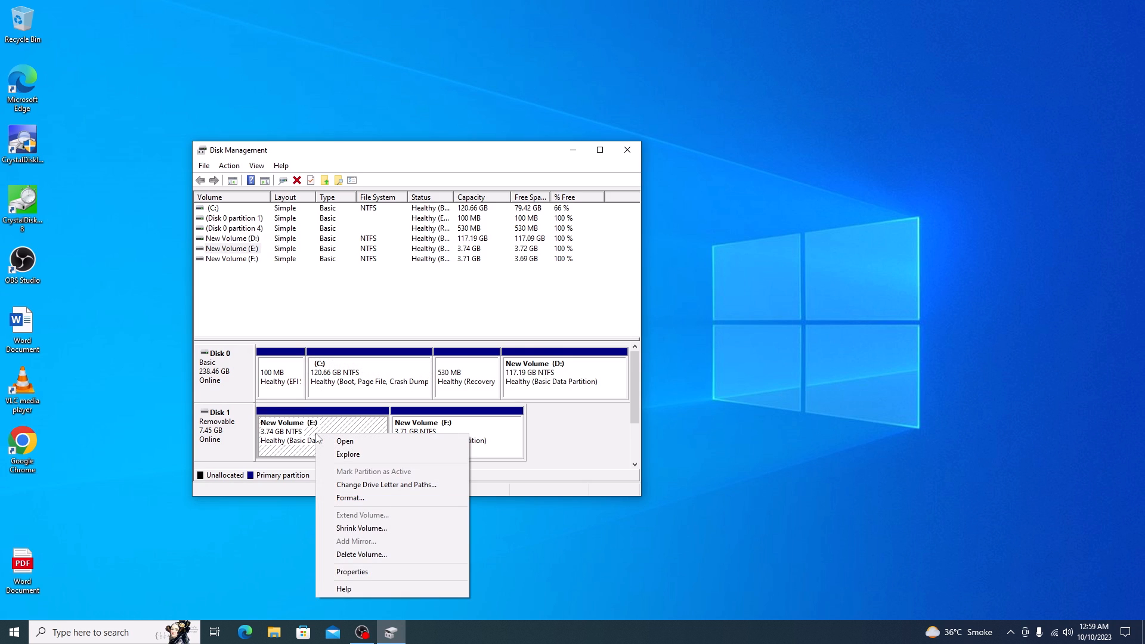
{"action": "mouse_move", "coordinate": [362, 528]}
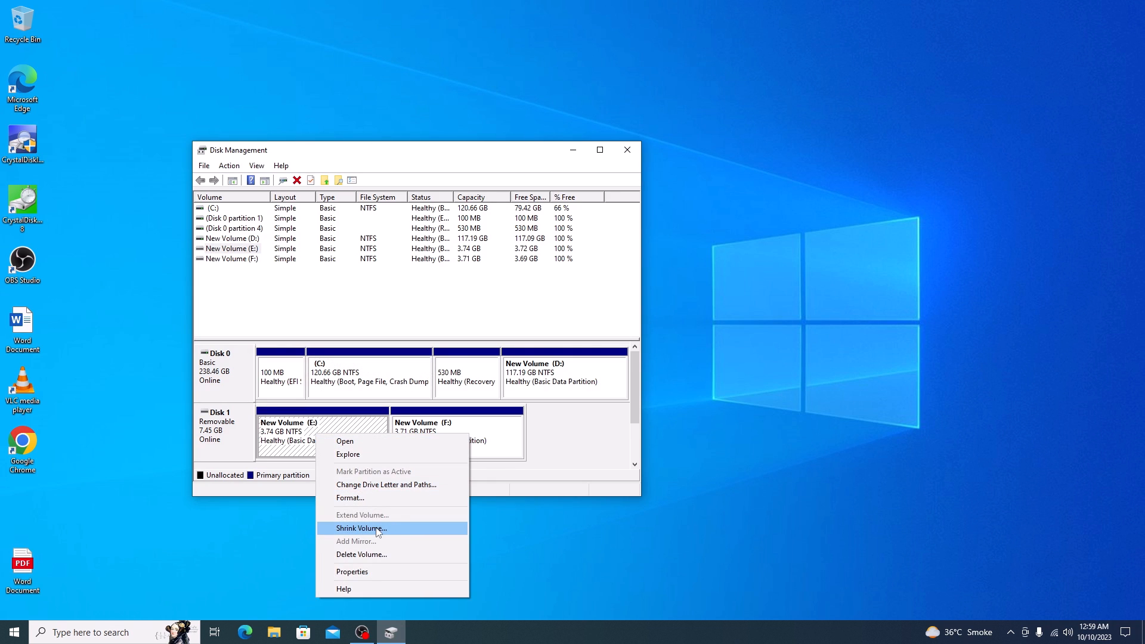
{"action": "left_click", "coordinate": [361, 528]}
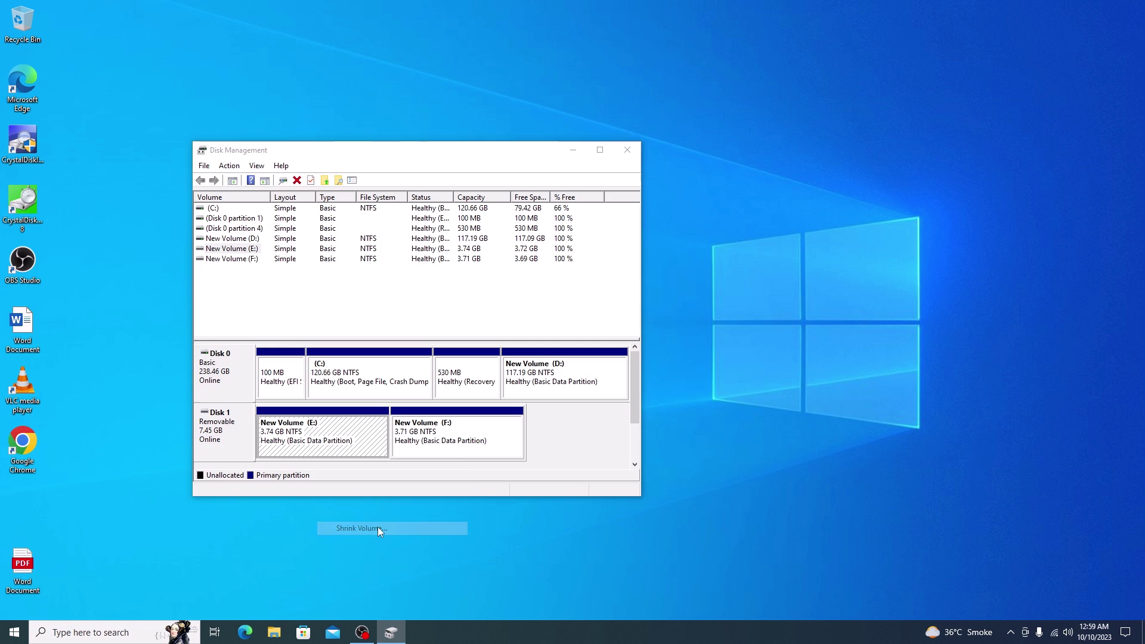
{"action": "left_click", "coordinate": [375, 527]}
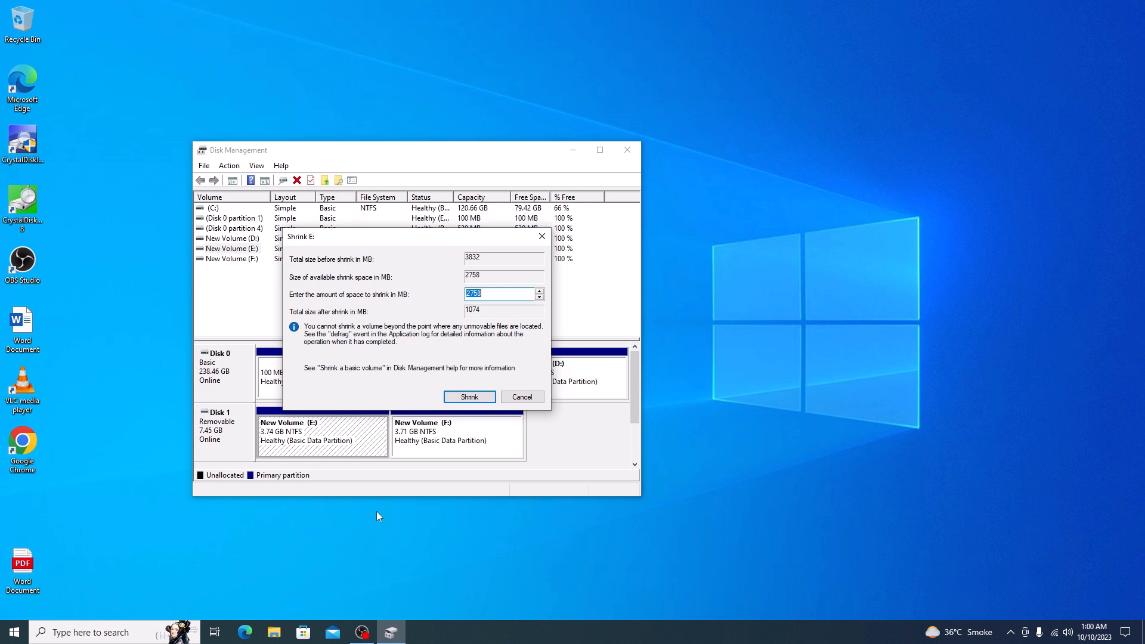
Shrink volume E by the entered amount, leaving it at 1.79 GB with 1.95 GB unallocated.
{"action": "key", "text": "Delete"}
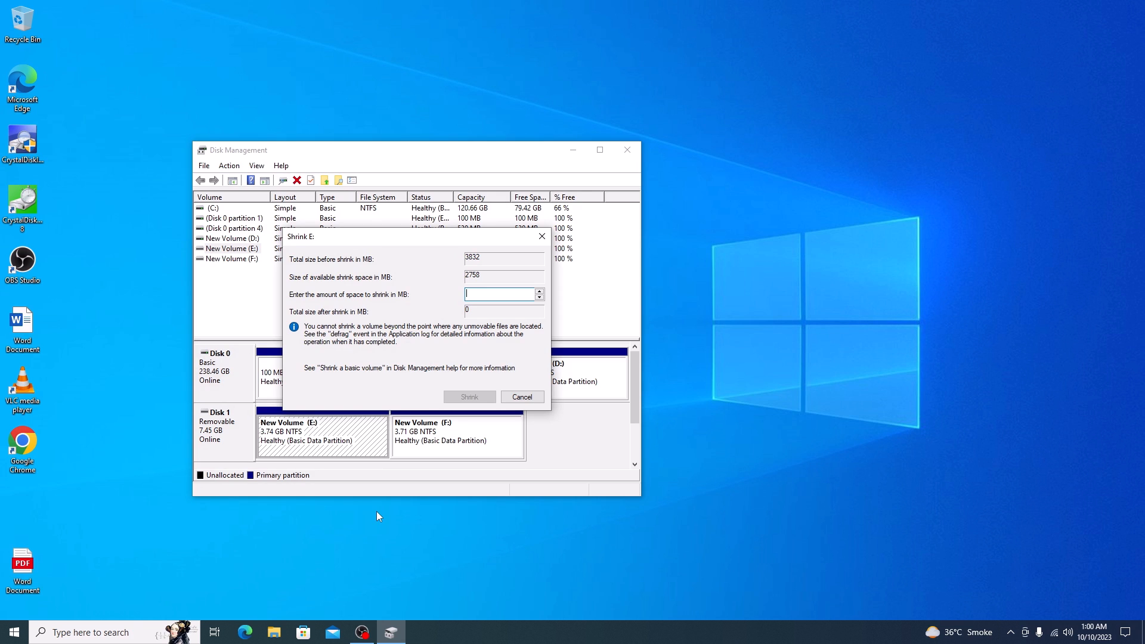
{"action": "type", "text": "200"}
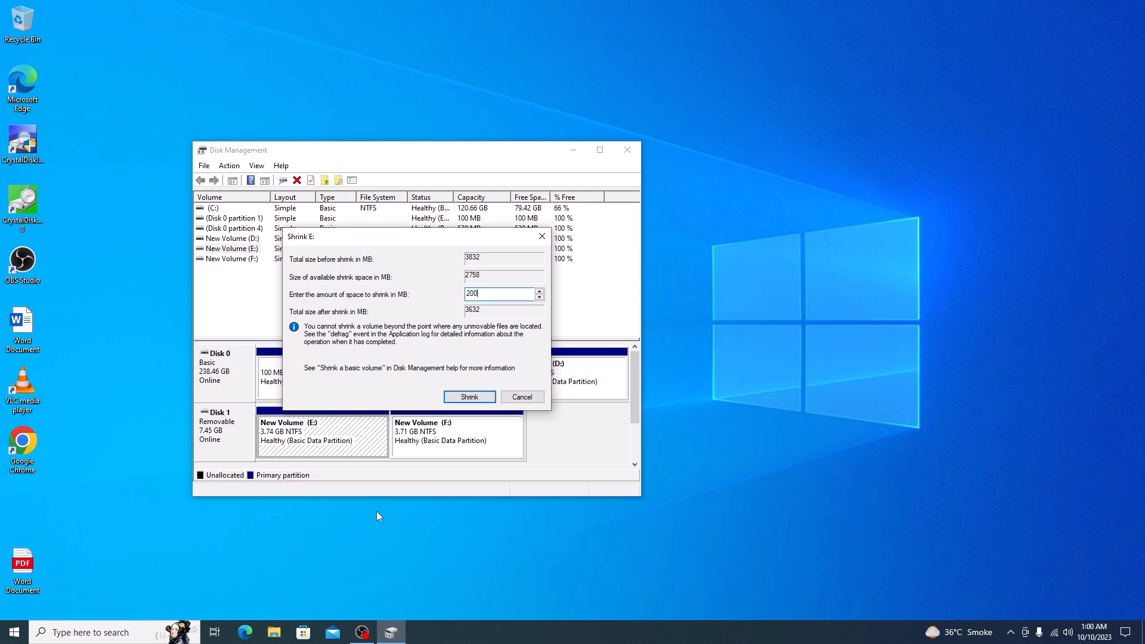
{"action": "left_click", "coordinate": [469, 396]}
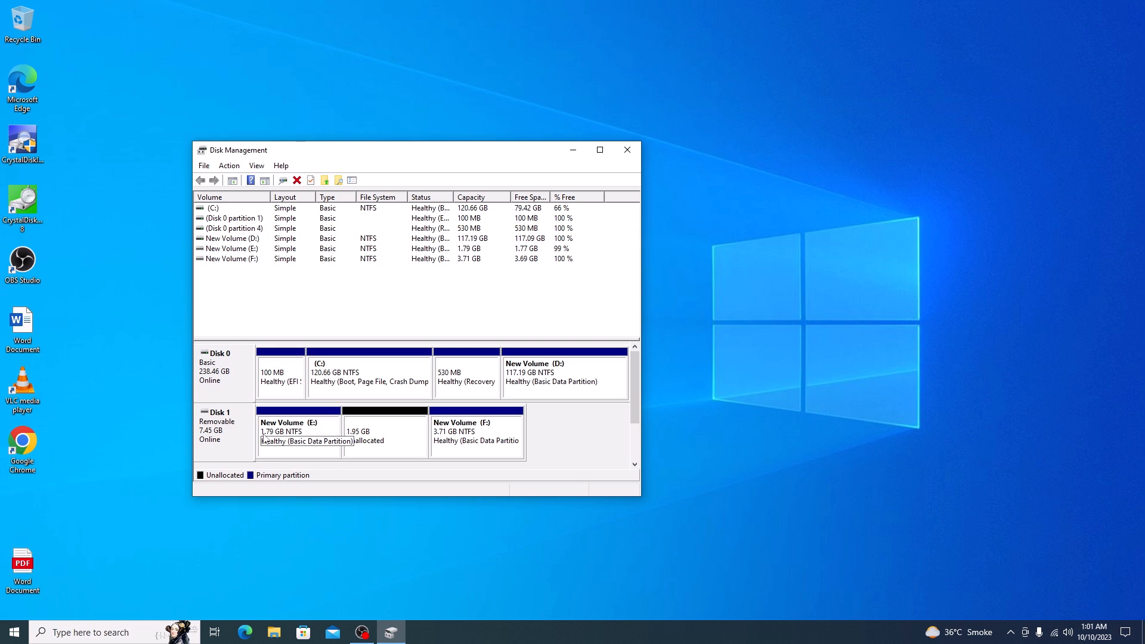
{"action": "mouse_move", "coordinate": [323, 456]}
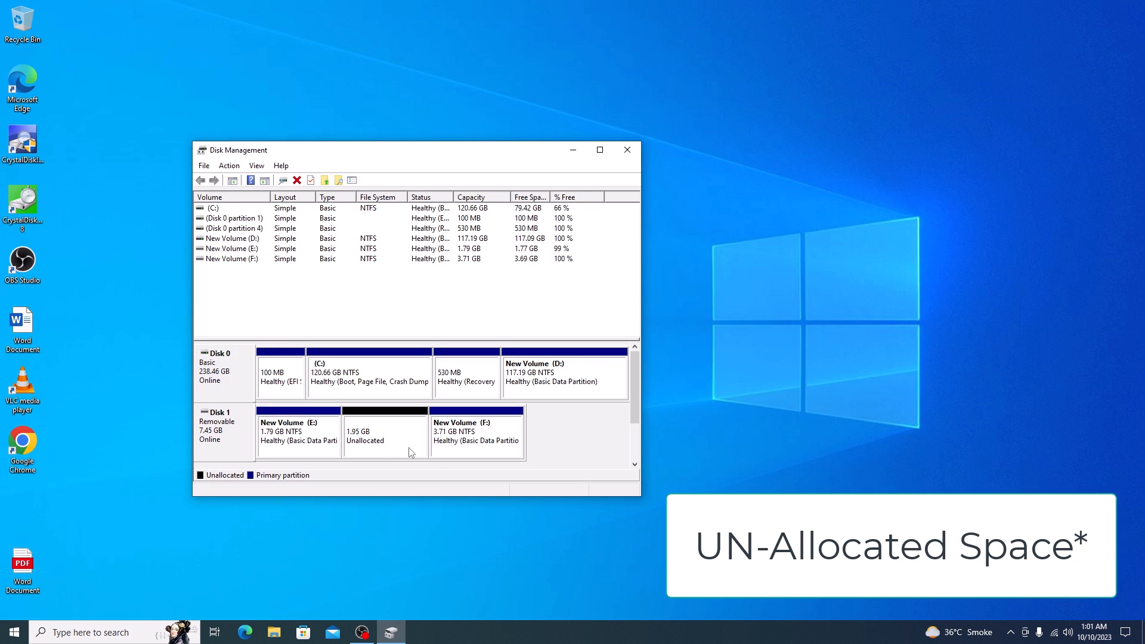
{"action": "mouse_move", "coordinate": [403, 444]}
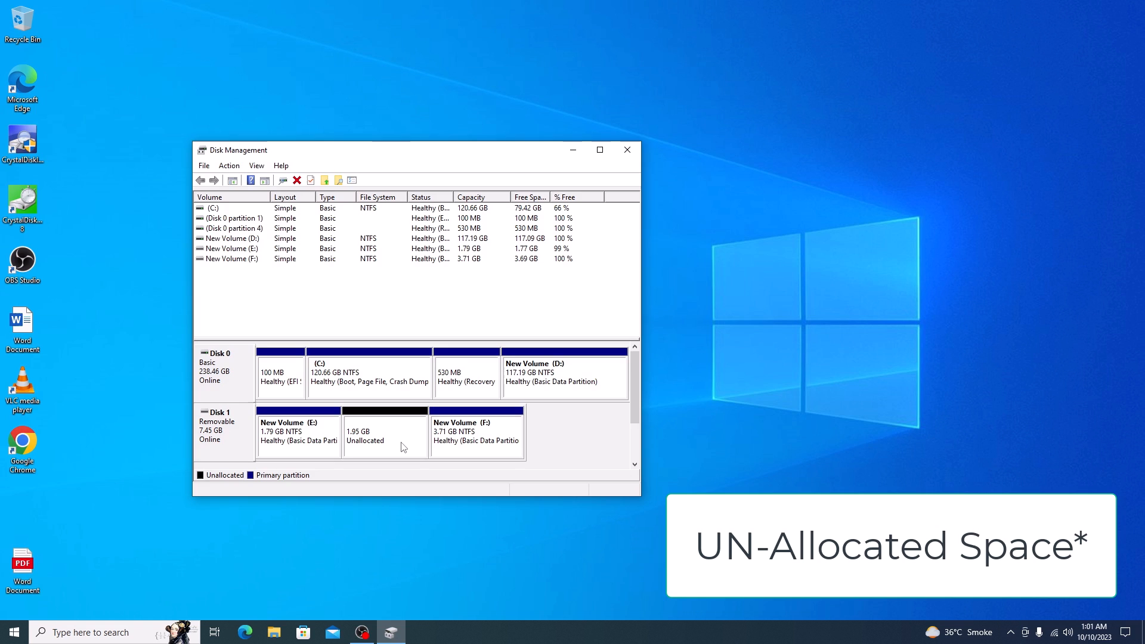